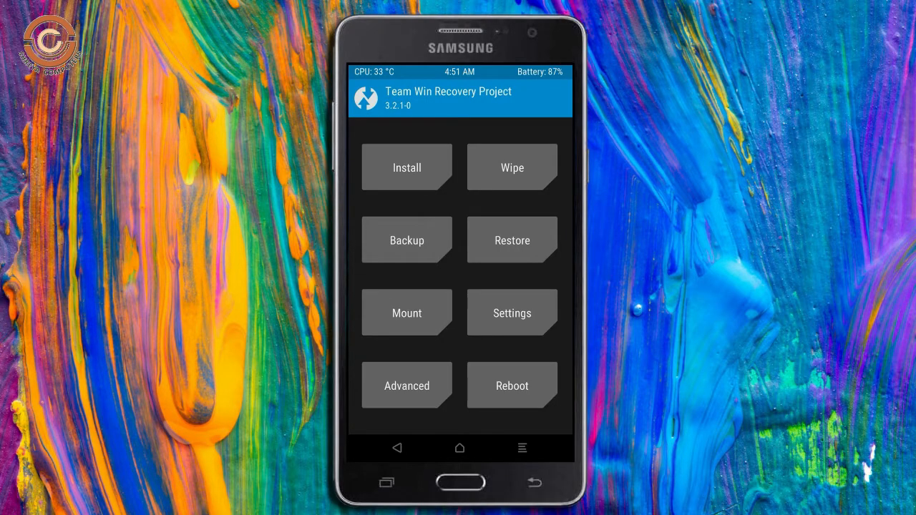
Back up the Boot, Recovery, System, Data and Modem partitions to the micro SD card
left_click(407, 240)
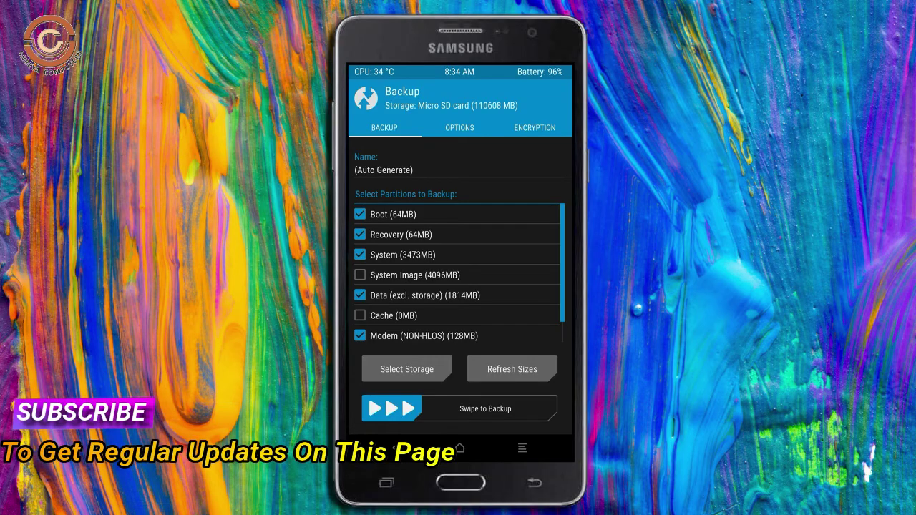
left_click_drag(392, 410, 487, 410)
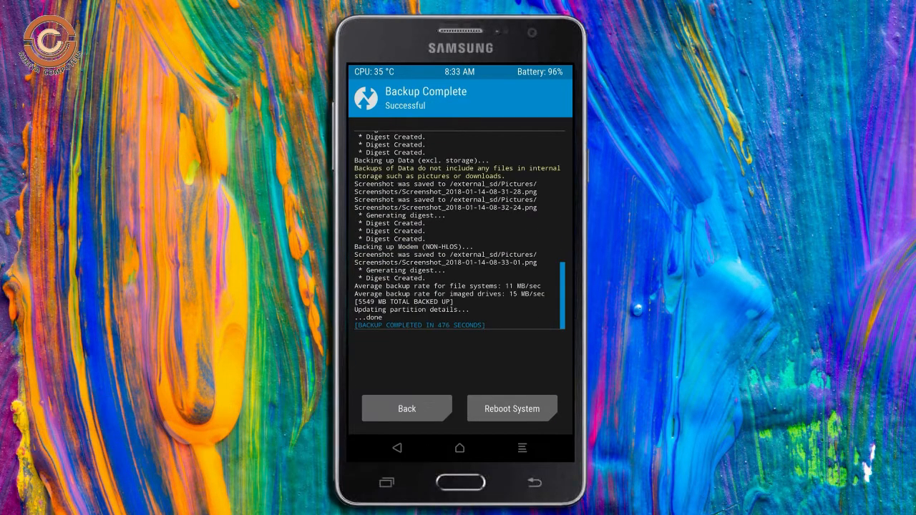
left_click(407, 408)
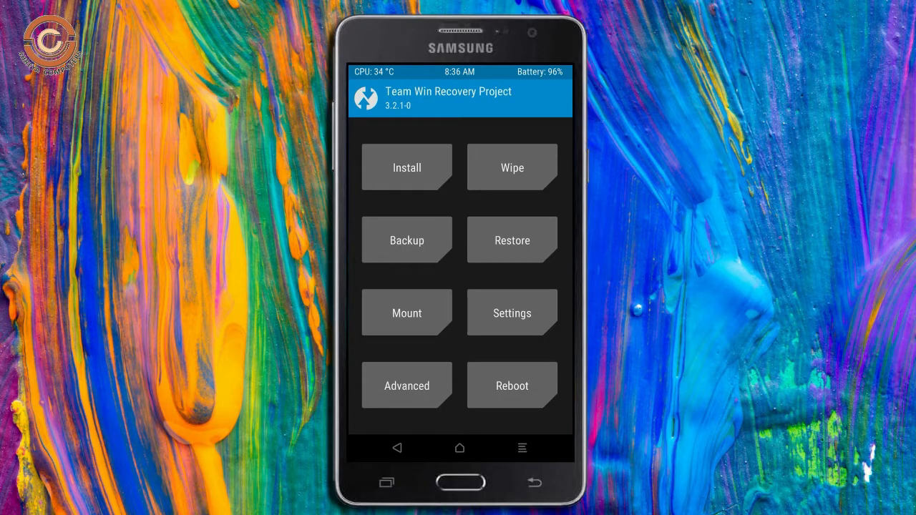
Advanced-wipe the Dalvik/ART Cache, System, Data and Cache partitions, leaving storage untouched
left_click(512, 168)
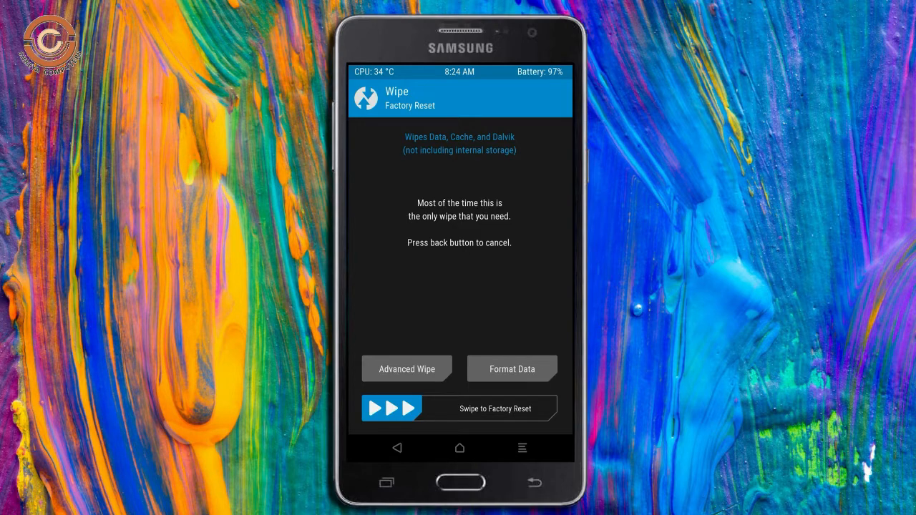
left_click(406, 369)
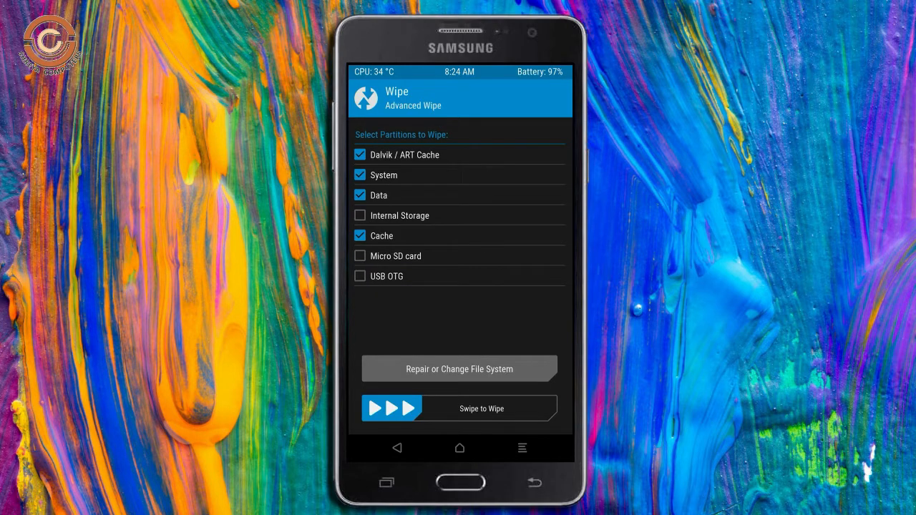
left_click_drag(375, 408, 444, 408)
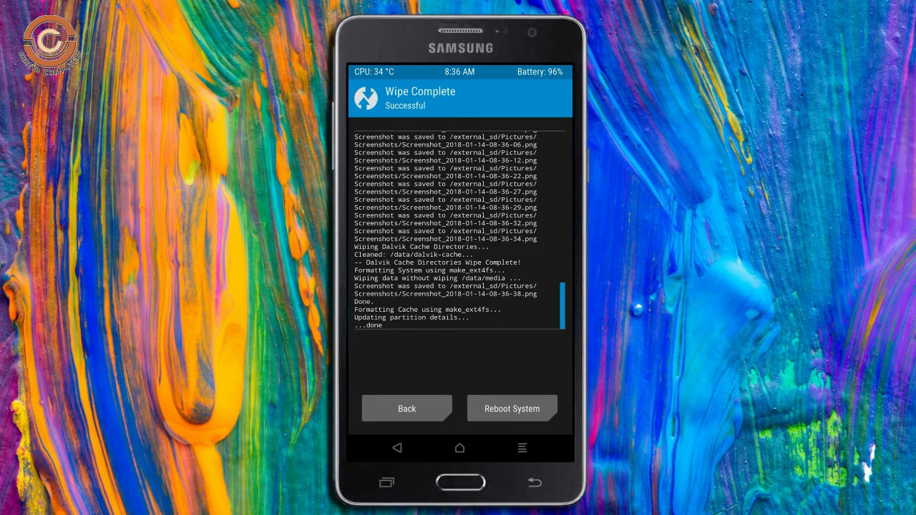
left_click(406, 408)
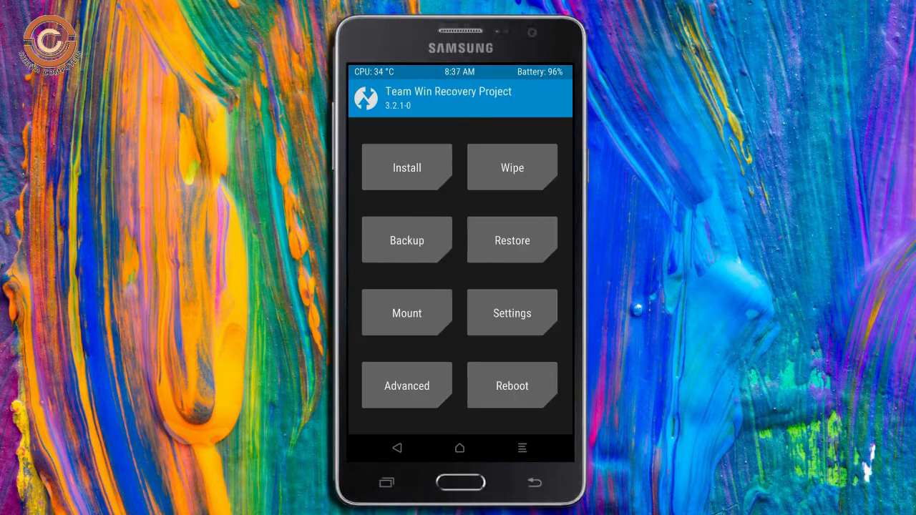
Flash the Open GApps 8.1 nano zip from the SD card and wipe cache/Dalvik afterwards
left_click(407, 168)
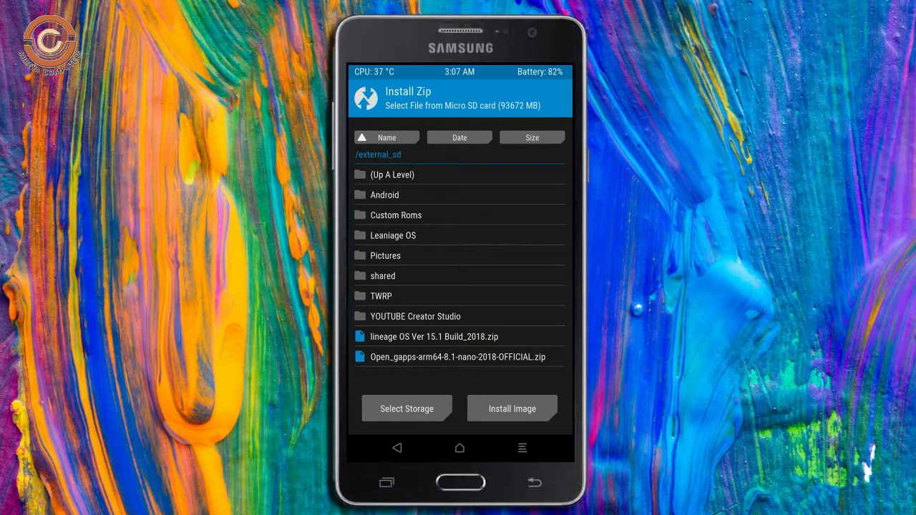
left_click(459, 358)
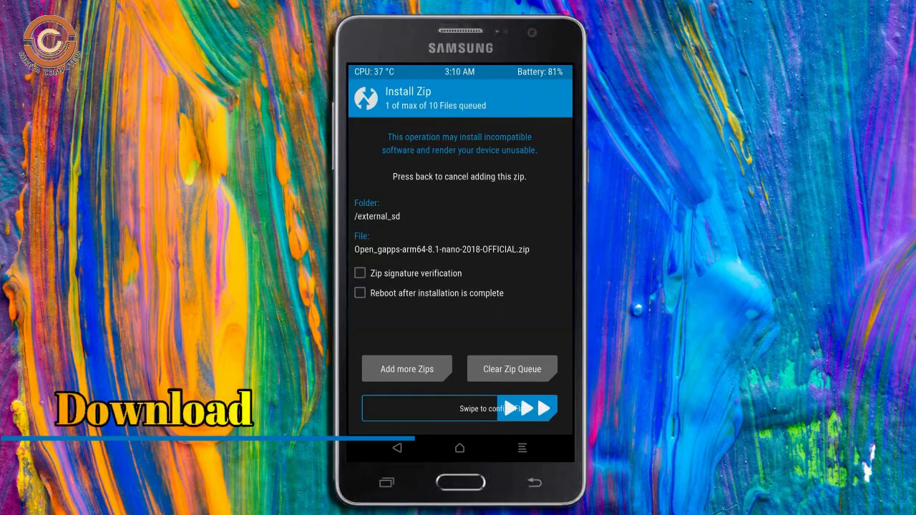
left_click_drag(401, 409, 544, 409)
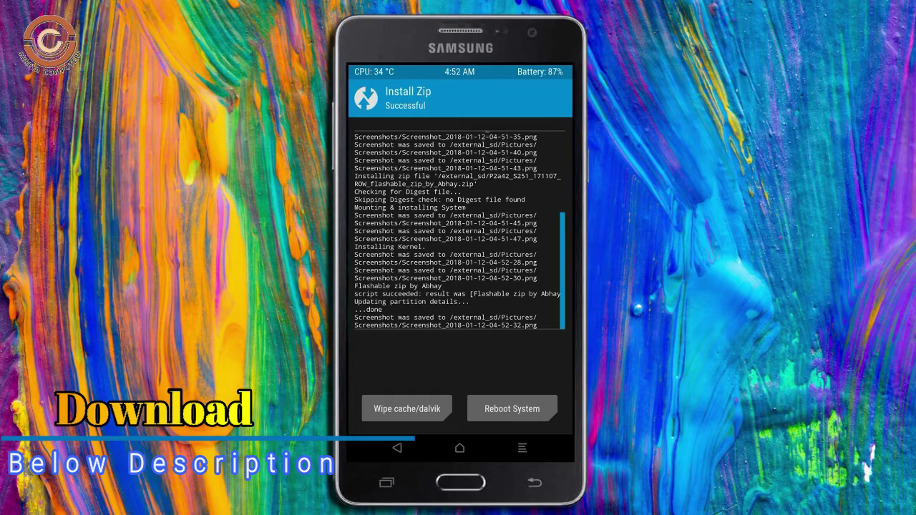
left_click(406, 408)
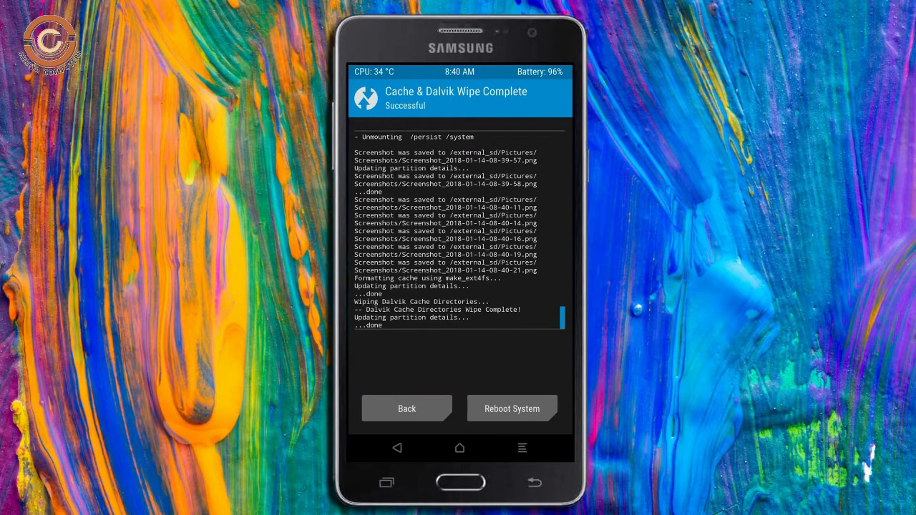
Reboot the phone from recovery into the newly installed LineageOS system
left_click(513, 410)
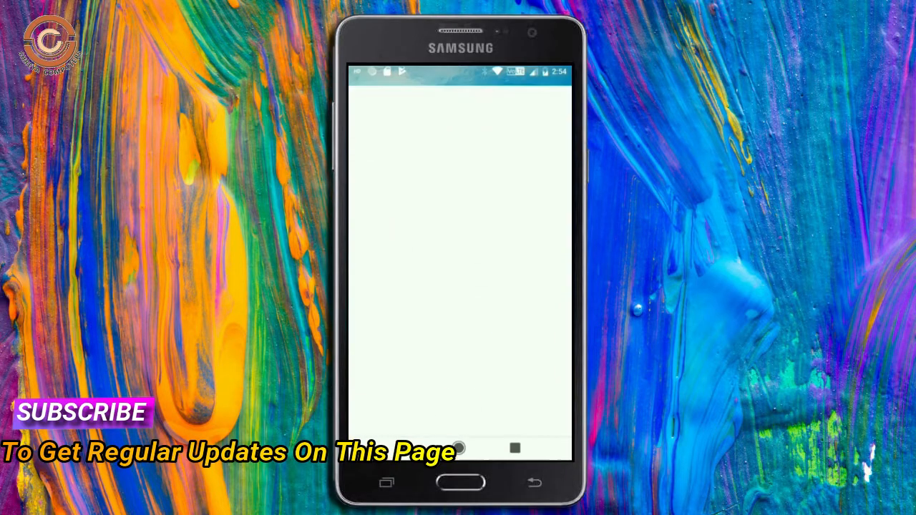
Place a test call to 198 from the dialer, hang up and return to the home screen
left_click(386, 236)
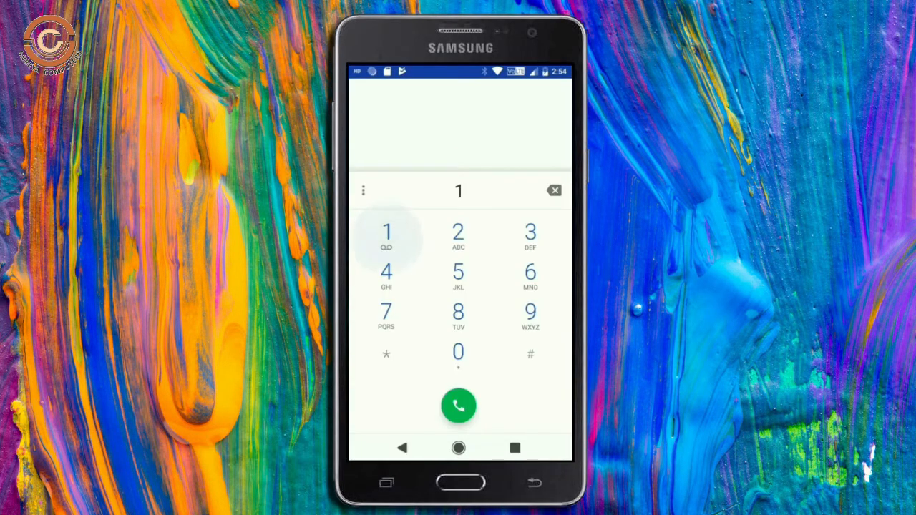
left_click(458, 407)
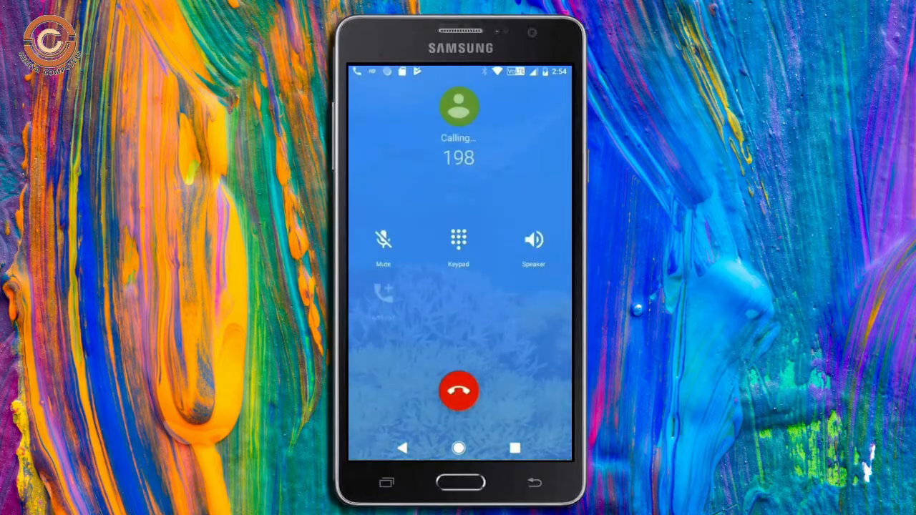
left_click(532, 240)
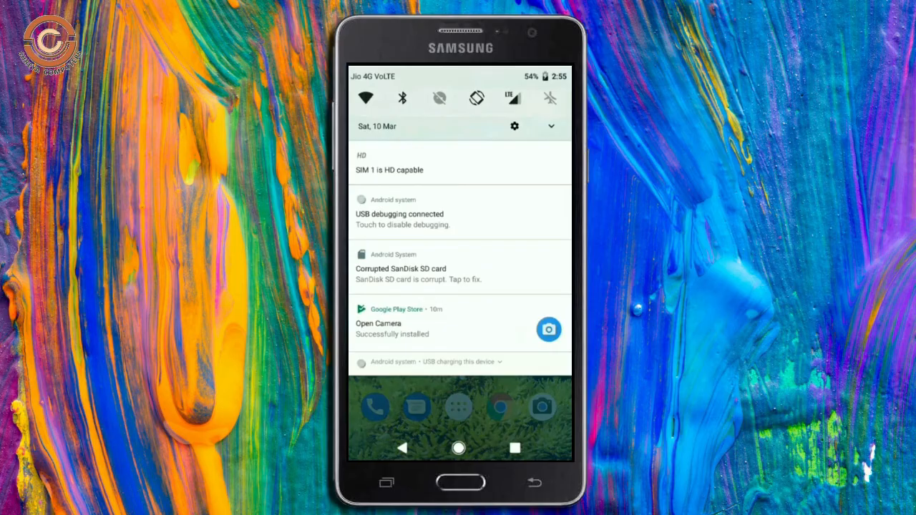
left_click(514, 126)
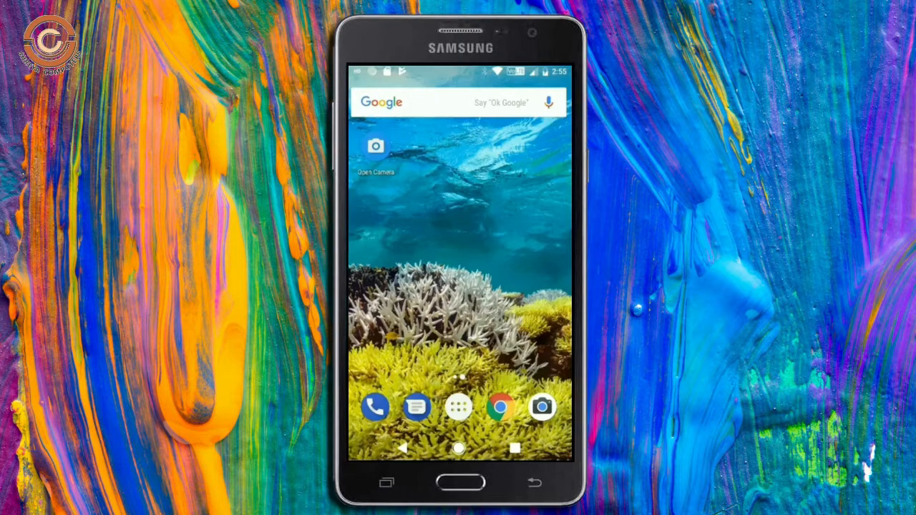
Play Tobu - Hope (NCS Release) in Play Music, then go to Network & Internet settings
left_click(542, 407)
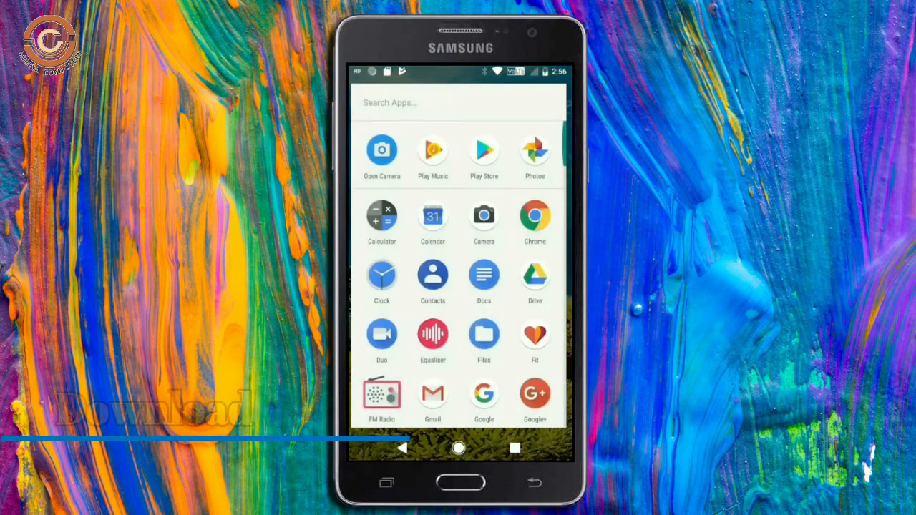
left_click(432, 150)
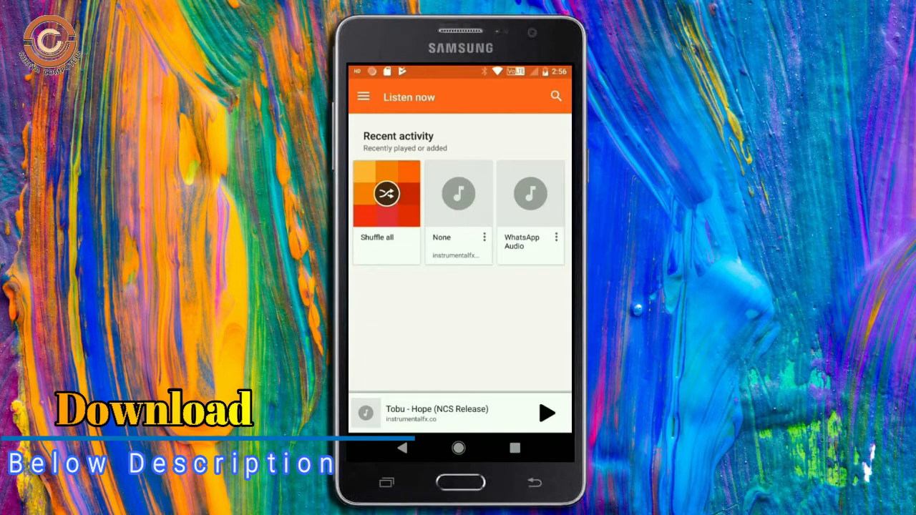
left_click(547, 412)
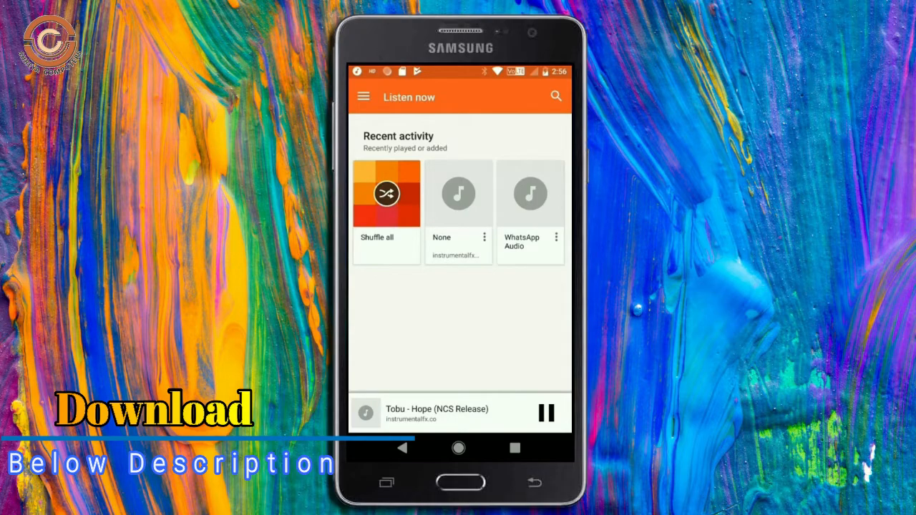
left_click(436, 412)
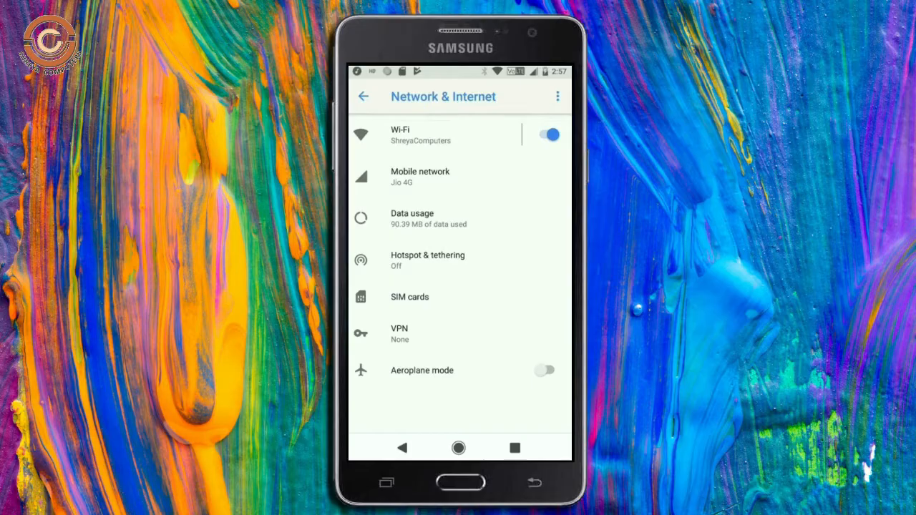
Turn Wi-Fi off, view Mobile network, switch Night Light off and show the Background color choices
left_click(547, 135)
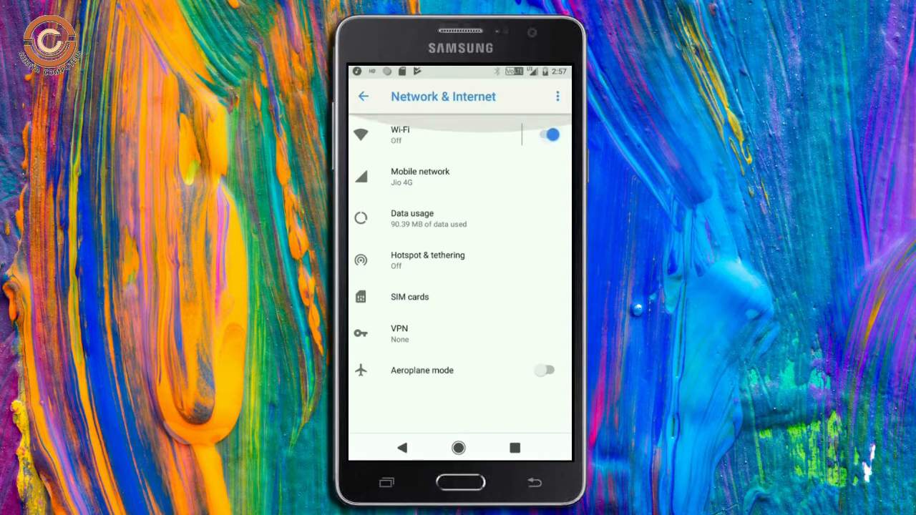
left_click(421, 177)
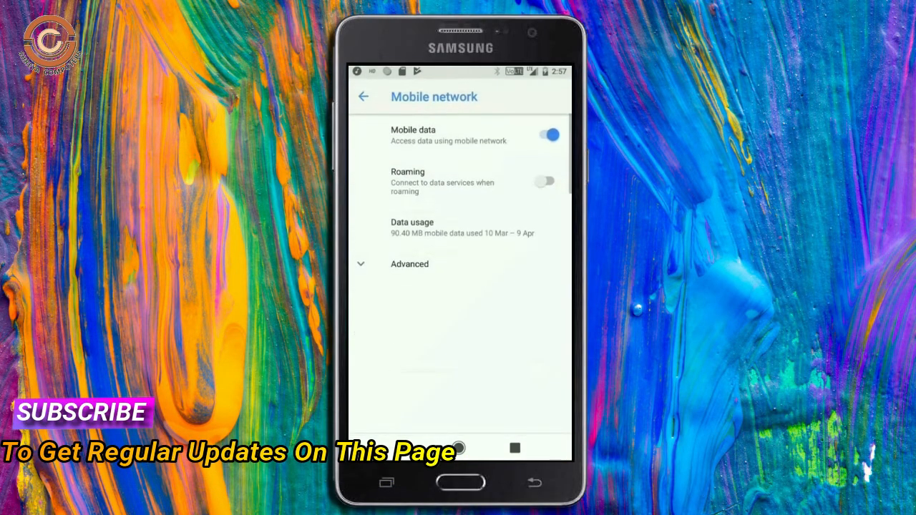
left_click(360, 97)
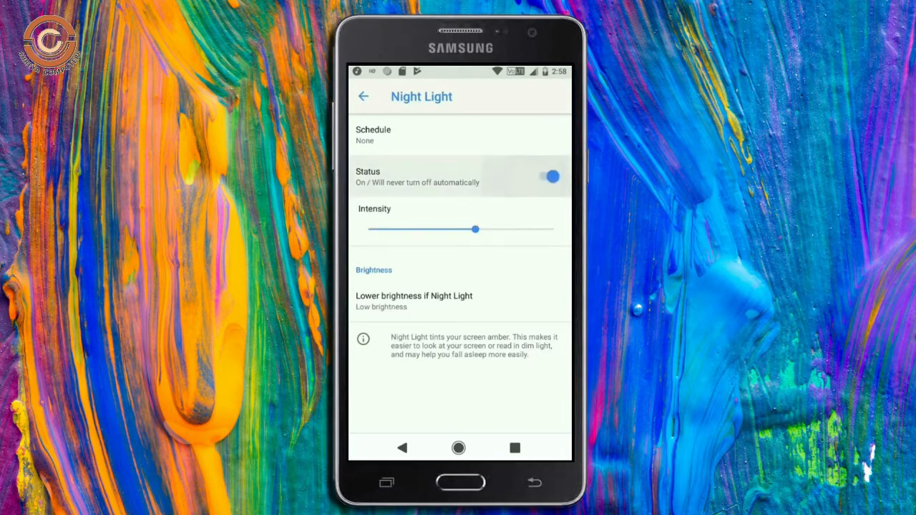
left_click(547, 176)
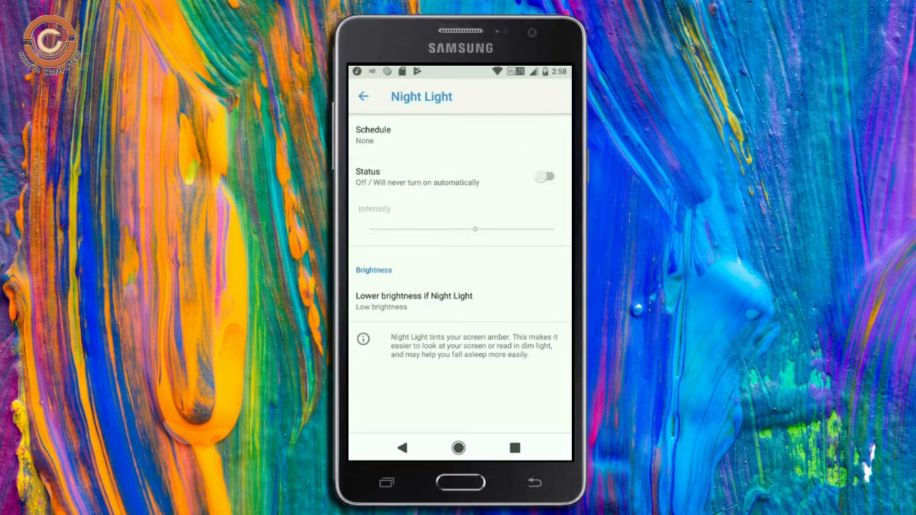
left_click(362, 96)
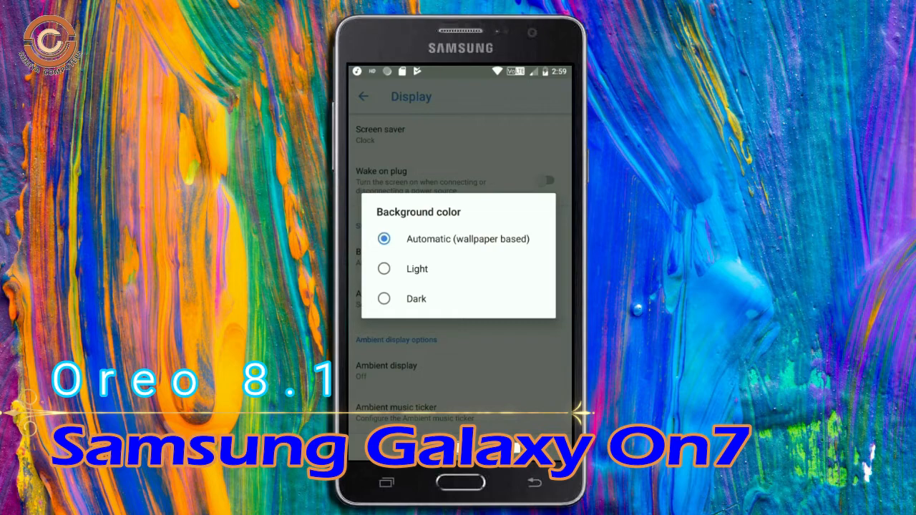
Apply the Dark background colour theme and look at Security & location settings
left_click(383, 299)
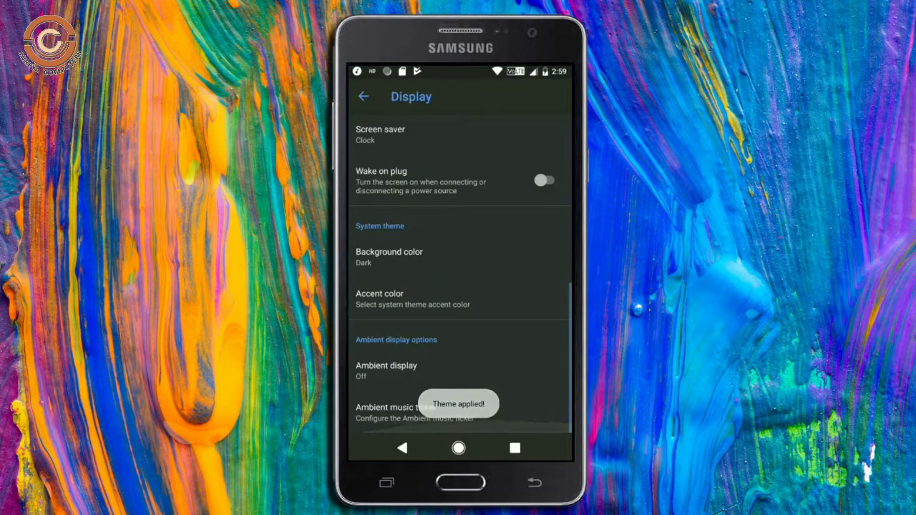
left_click(364, 96)
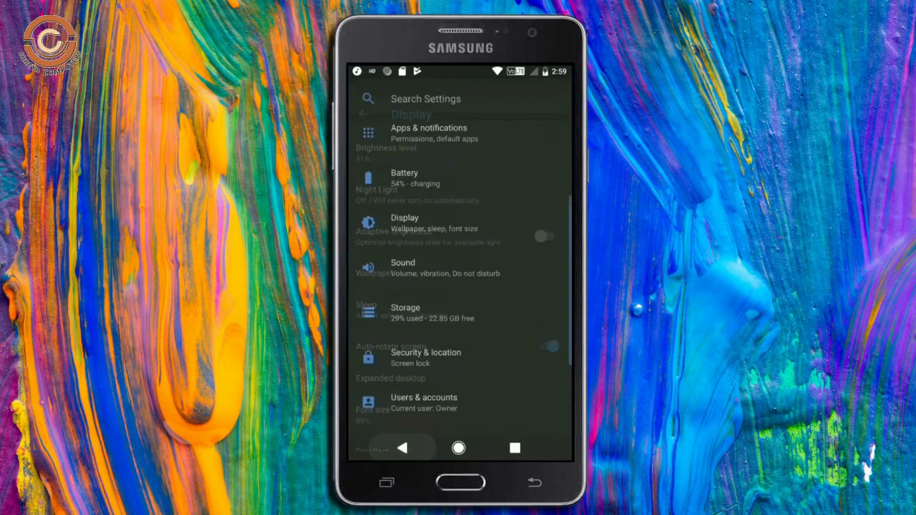
scroll("down", 3)
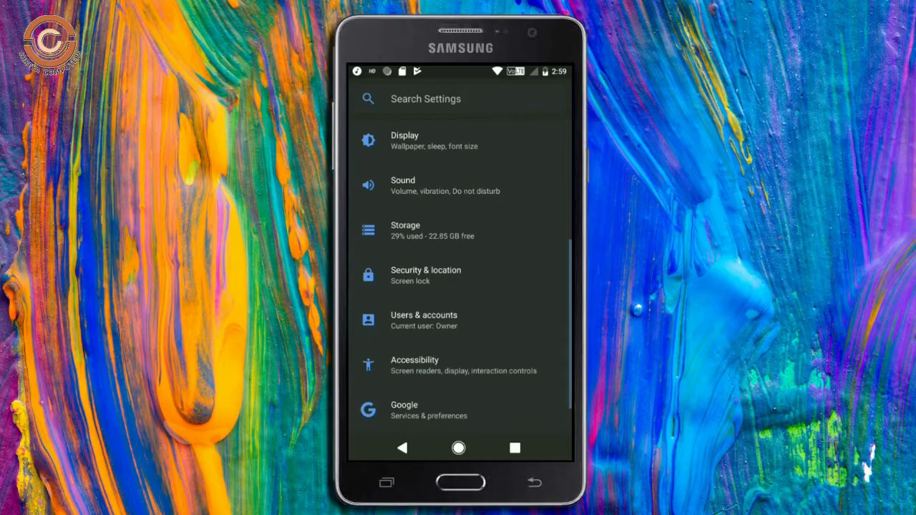
left_click(426, 275)
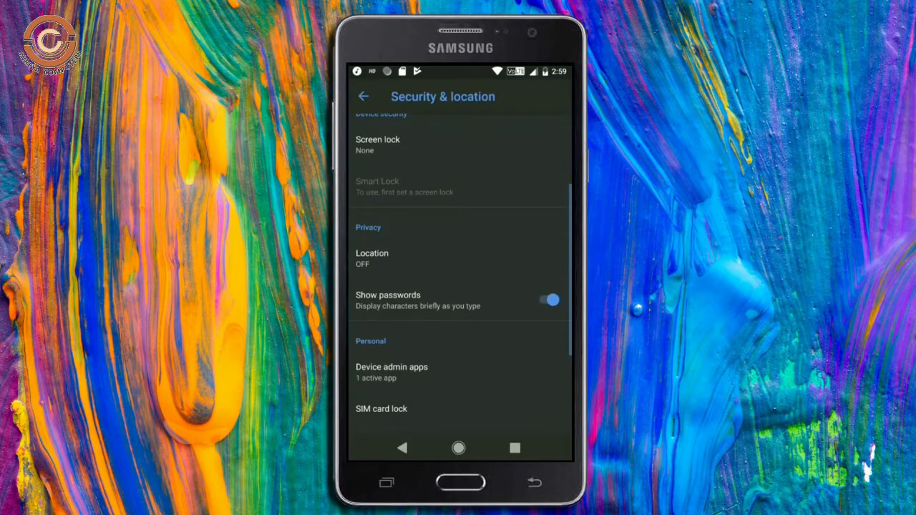
Look through the Accessibility settings and return to the home screen
left_click(364, 96)
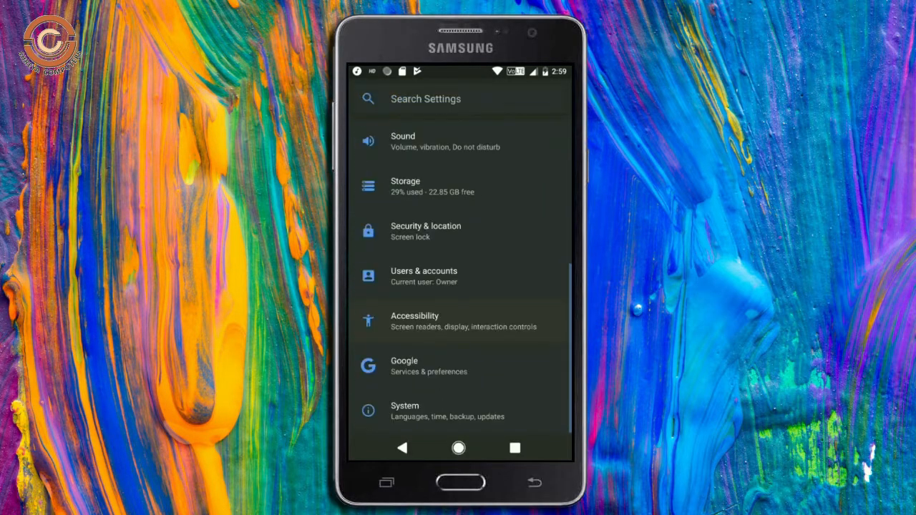
left_click(415, 321)
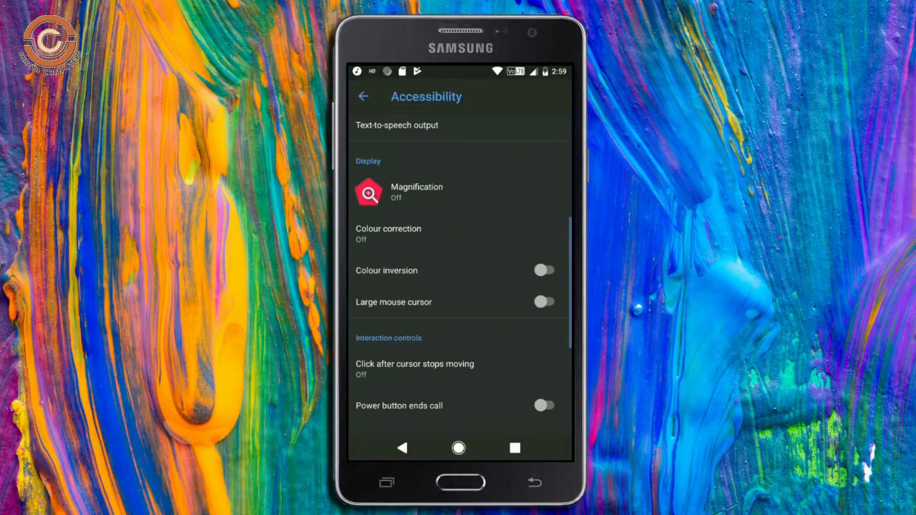
left_click(366, 95)
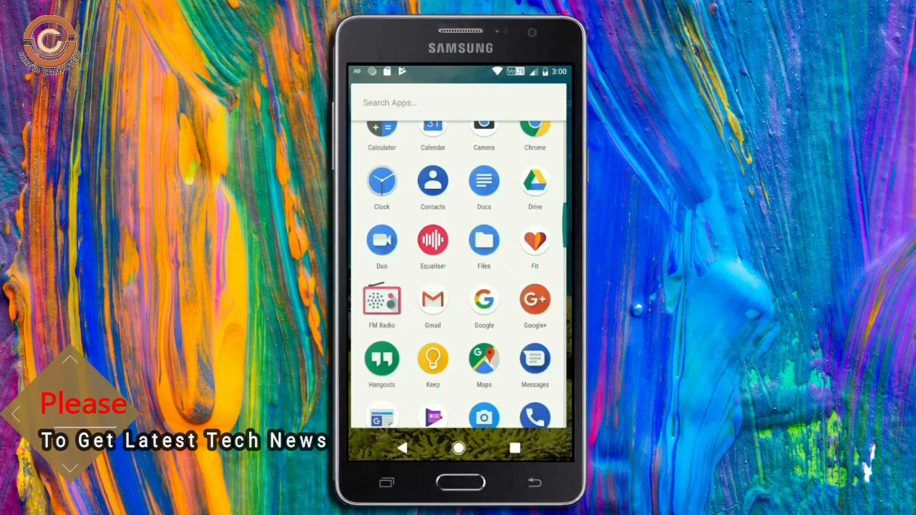
left_click(457, 446)
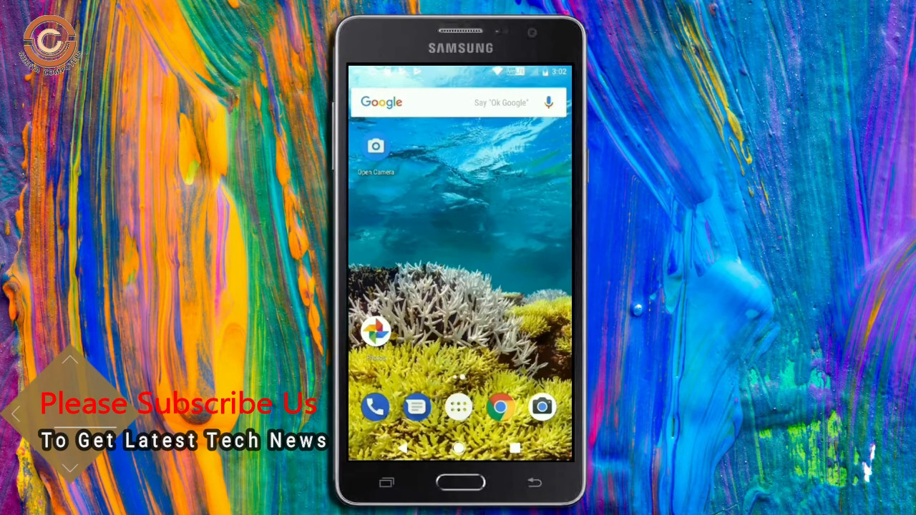